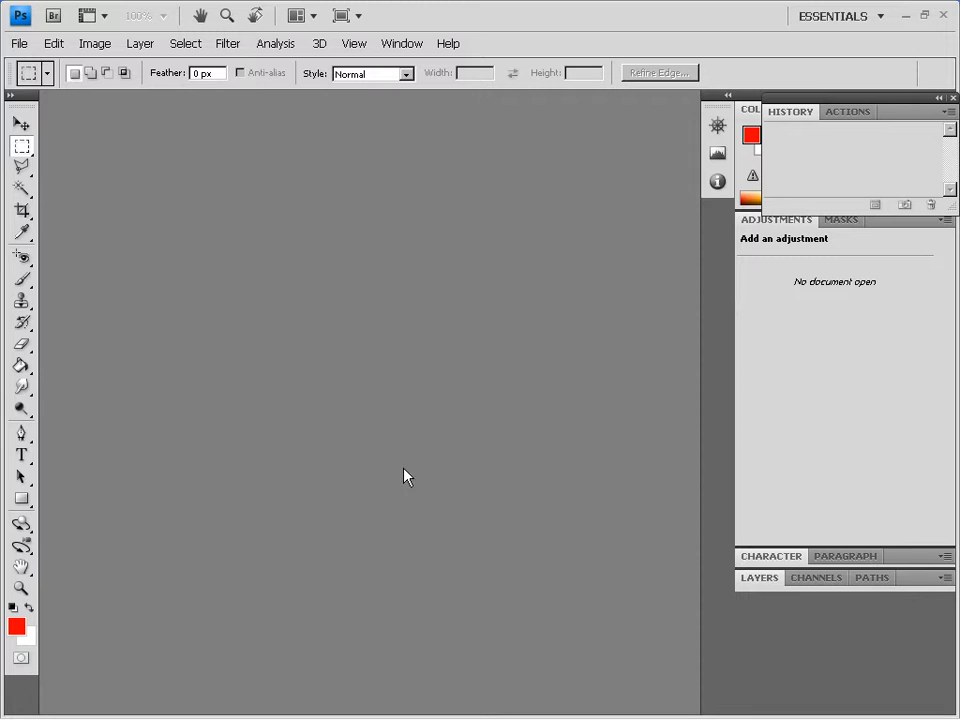
Step: Open the portrait photo LESSON12.jpg from the File menu
left_click(18, 44)
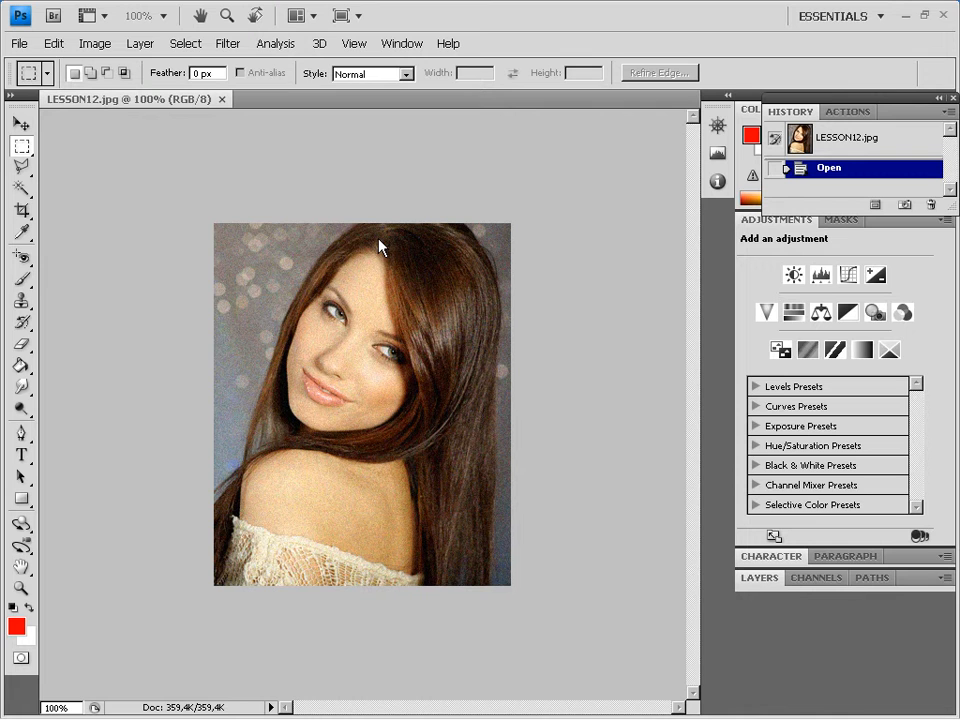
Step: Show the Filter menu's Noise submenu of noise-reduction filters
left_click(228, 44)
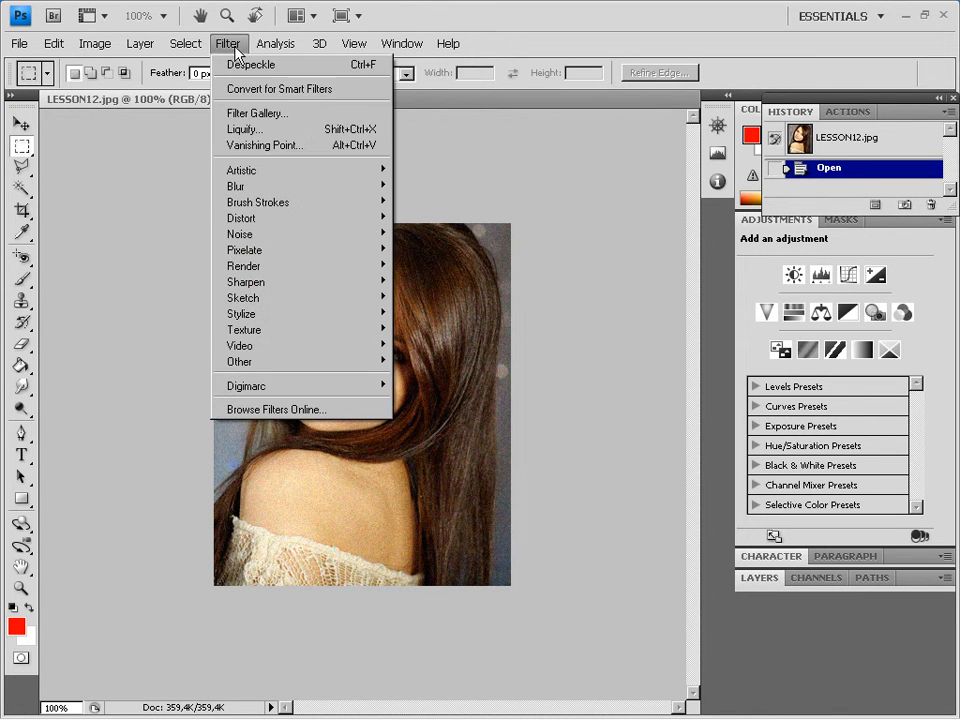
mouse_move(240, 232)
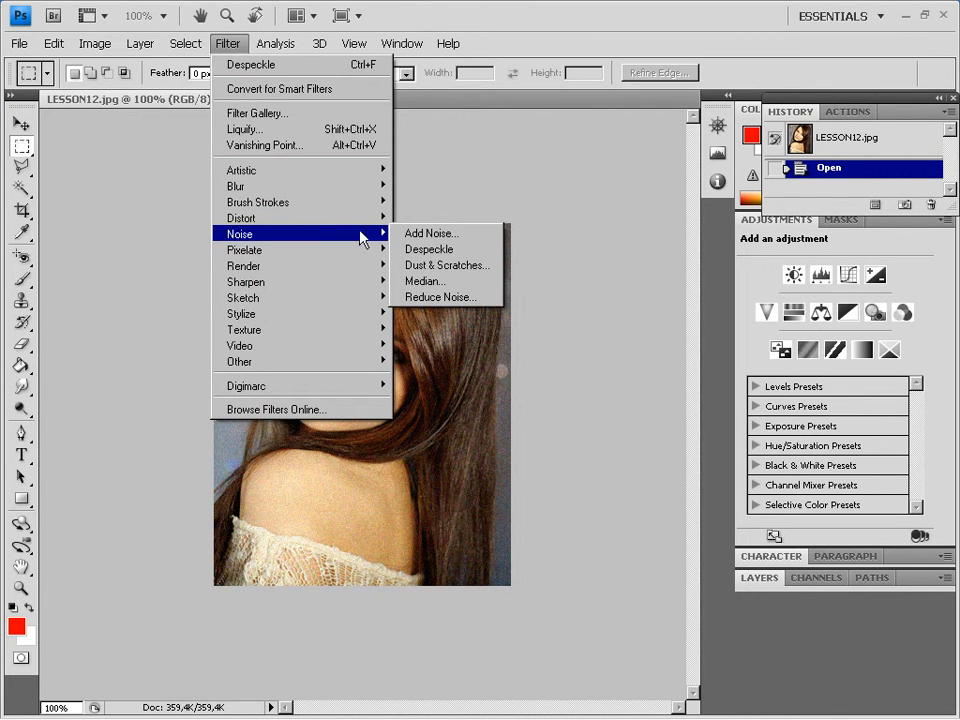
mouse_move(428, 248)
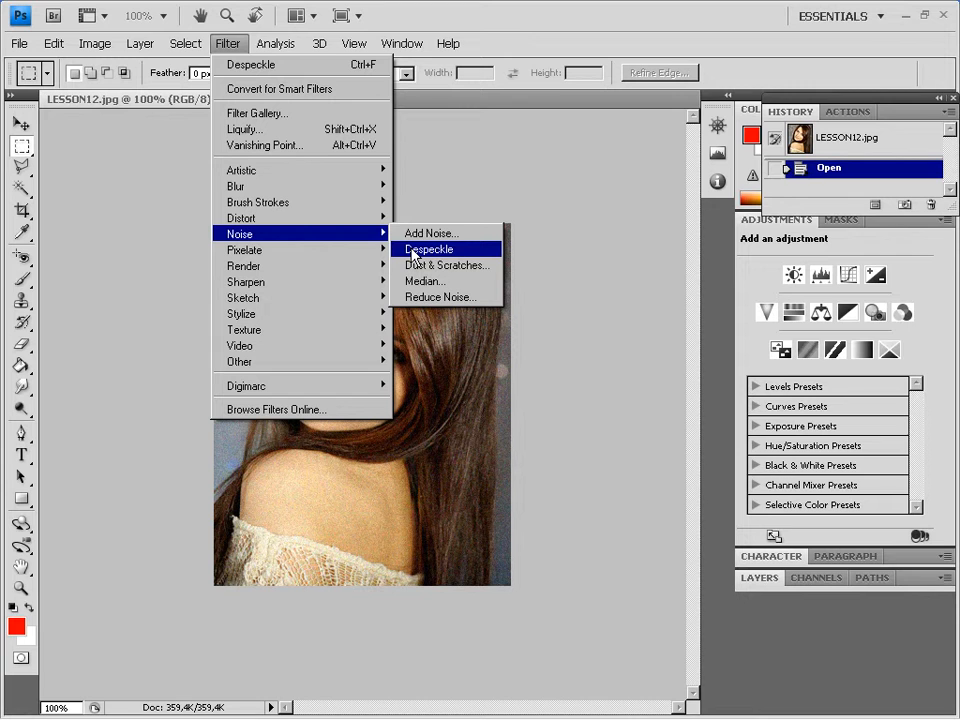
mouse_move(444, 264)
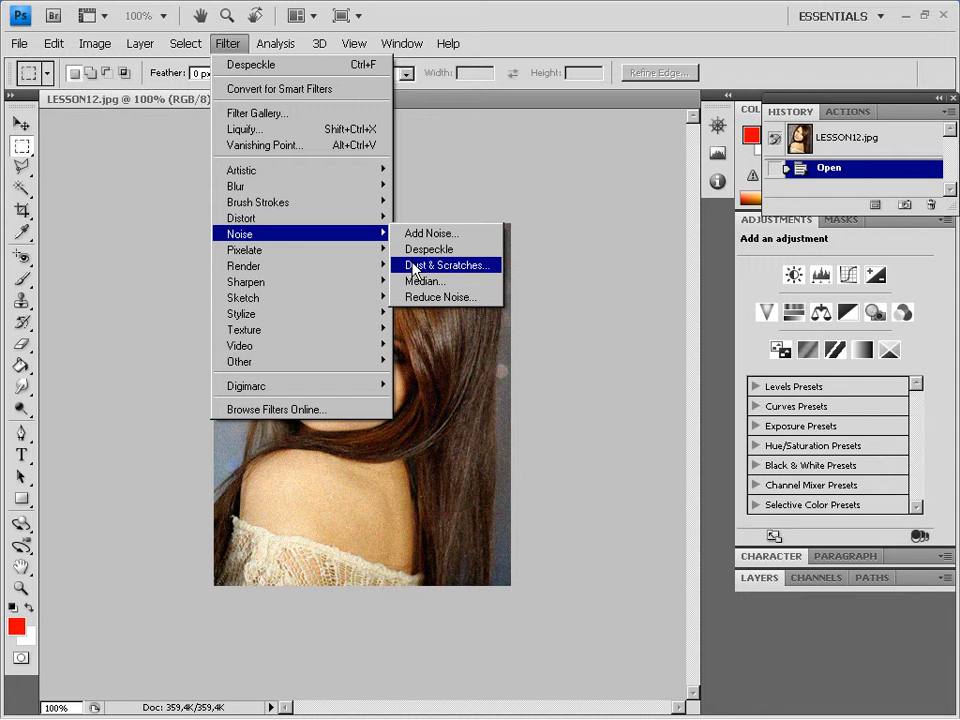
mouse_move(424, 280)
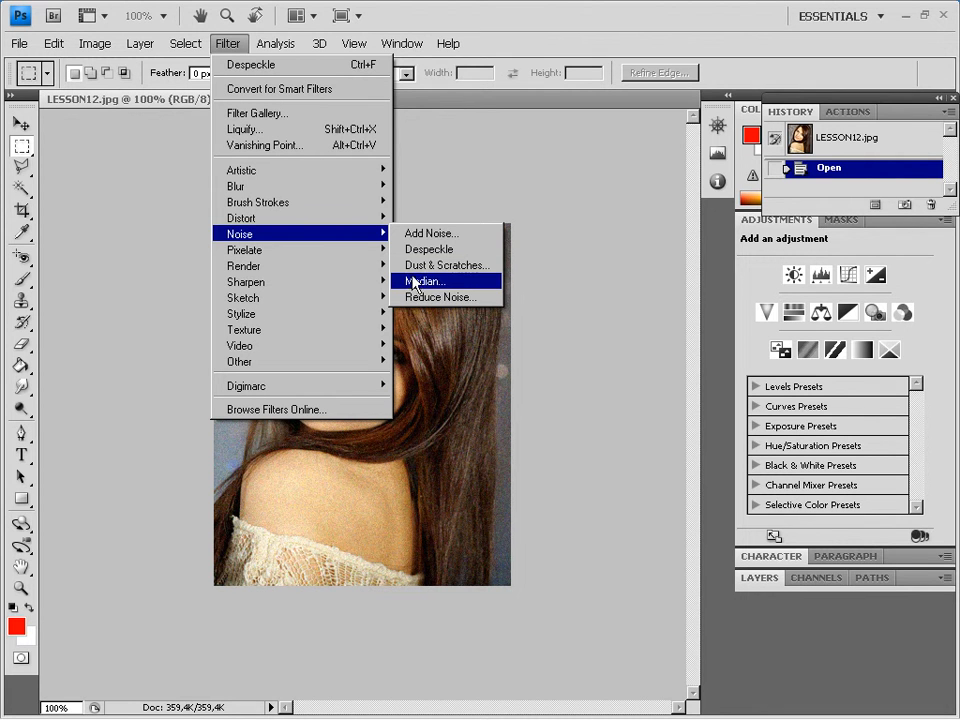
mouse_move(440, 296)
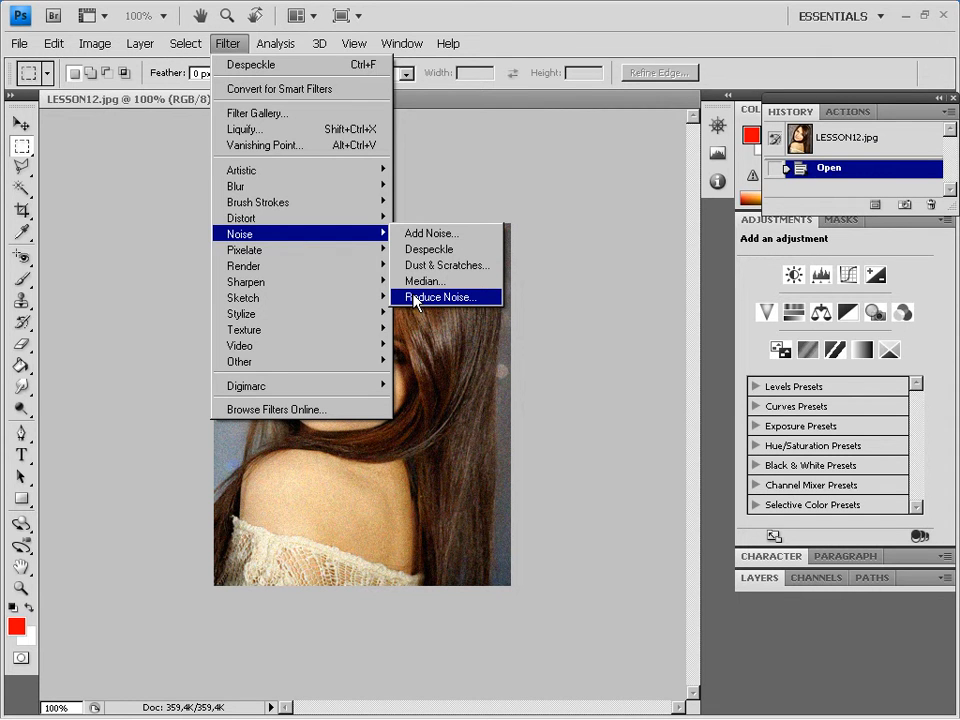
mouse_move(428, 248)
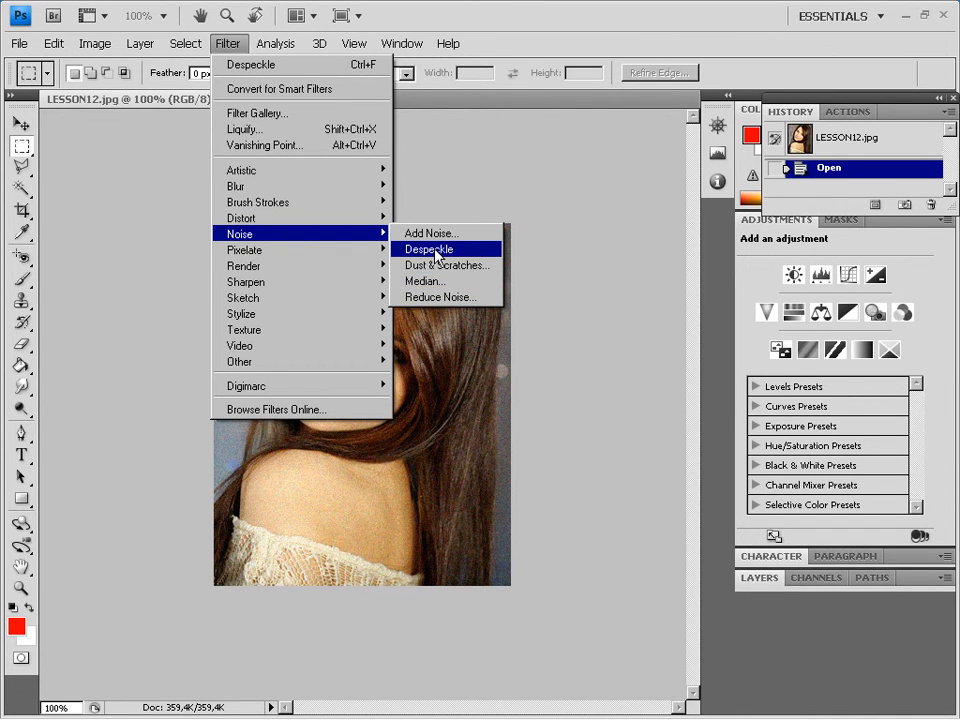
Step: Apply Despeckle, then compare against the original Open state in History and return to Despeckle
left_click(428, 248)
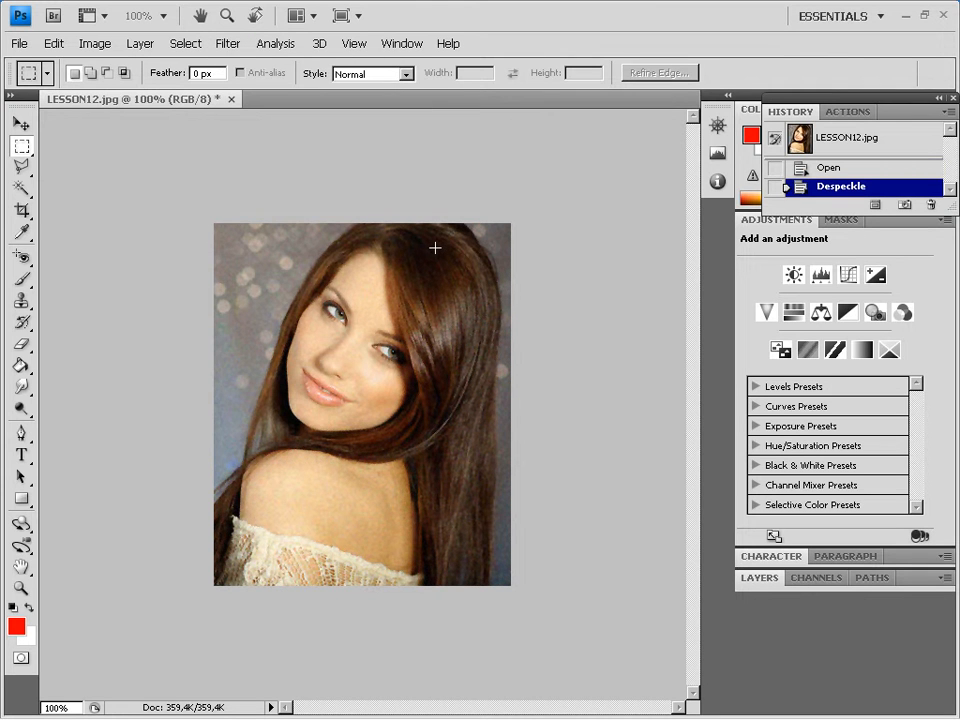
mouse_move(658, 234)
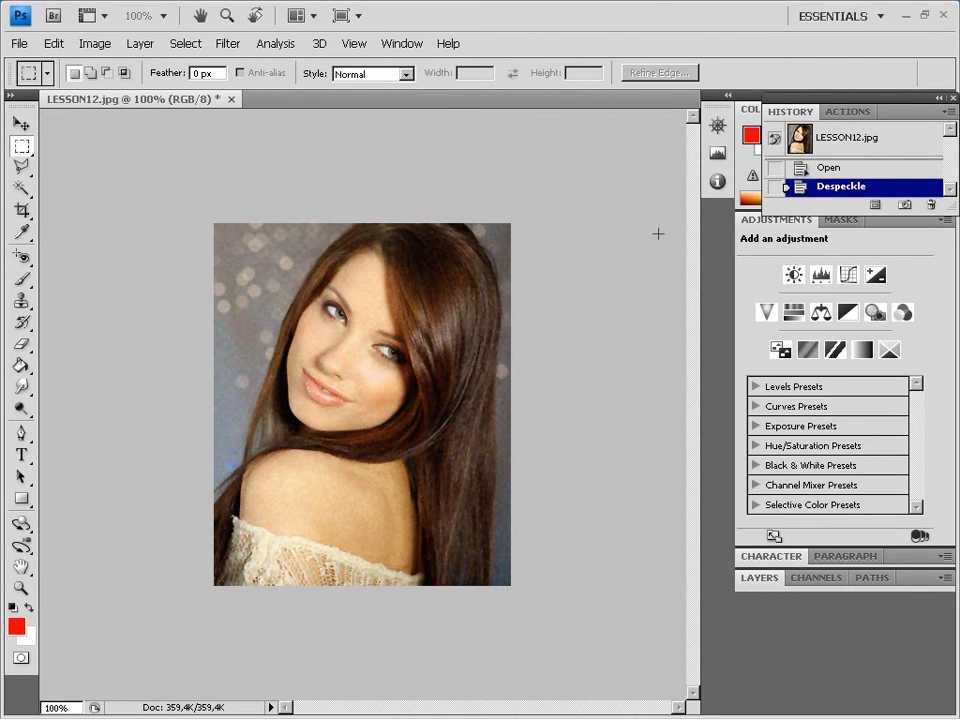
left_click(828, 168)
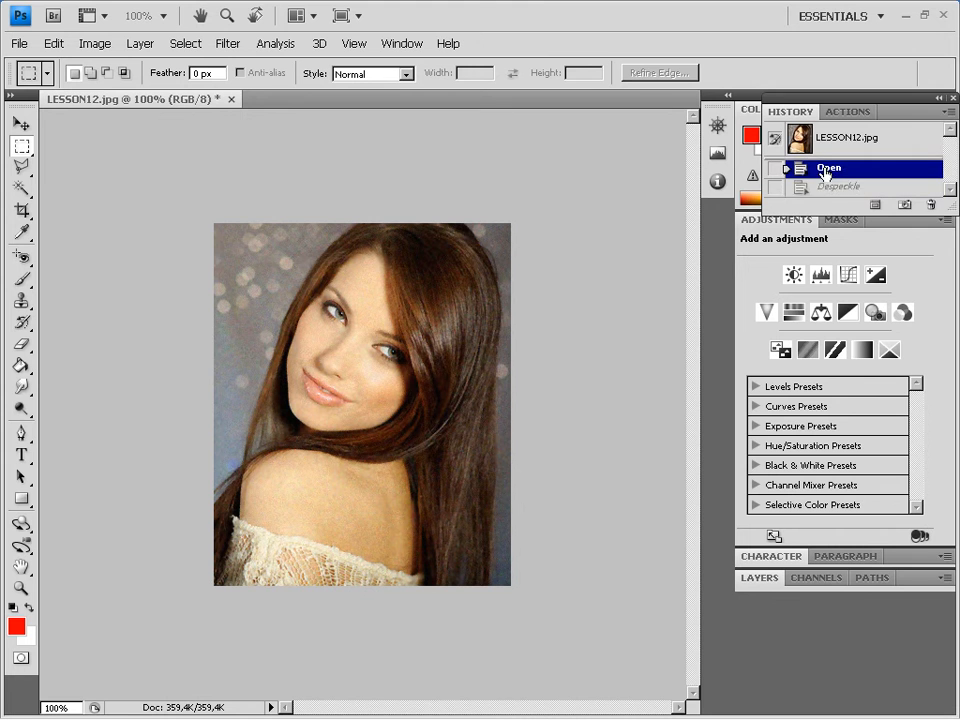
left_click(840, 186)
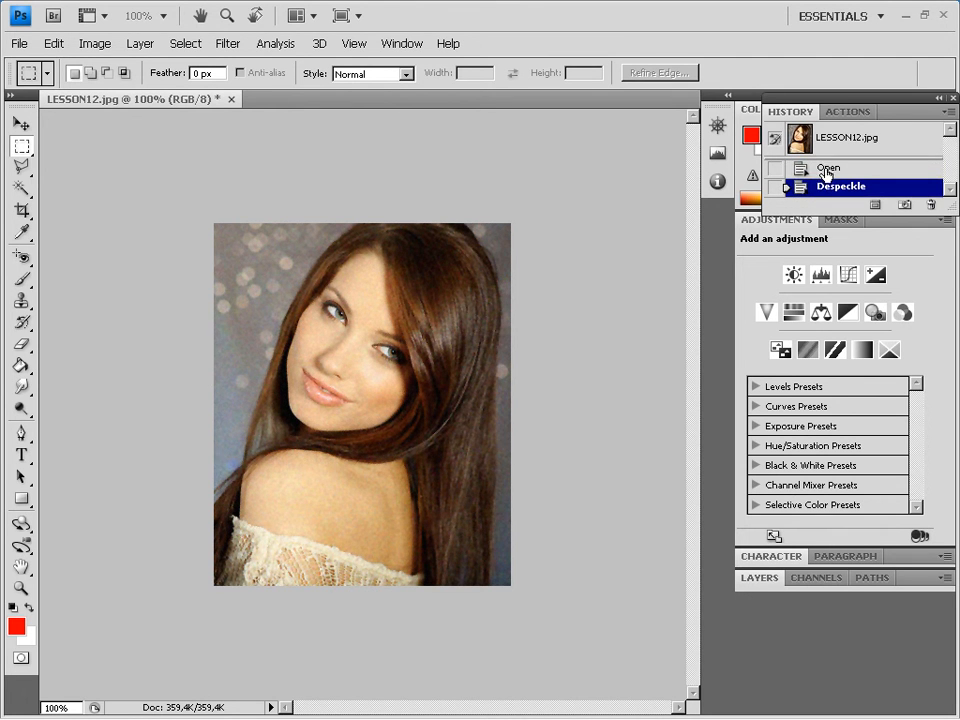